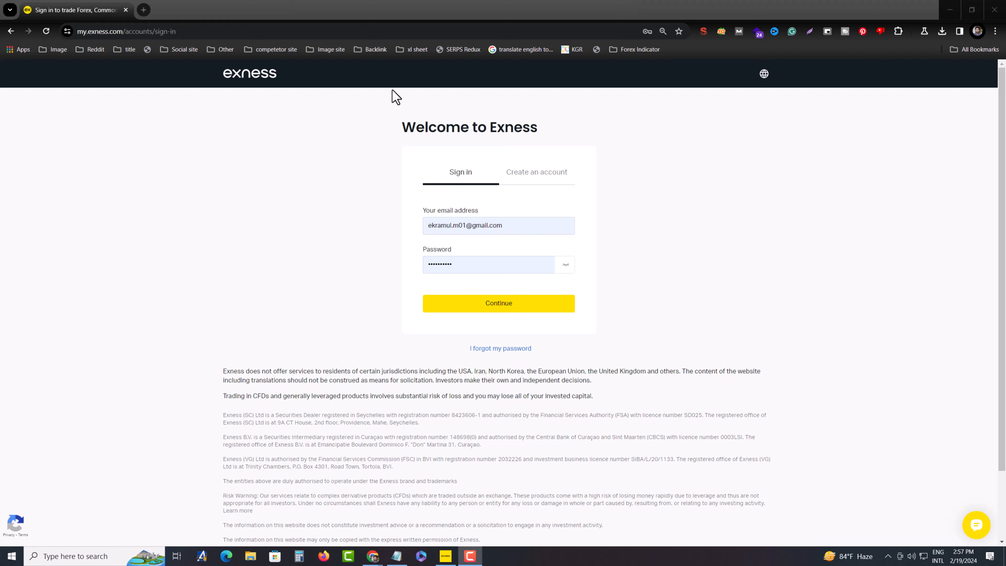
mouse_move(445, 148)
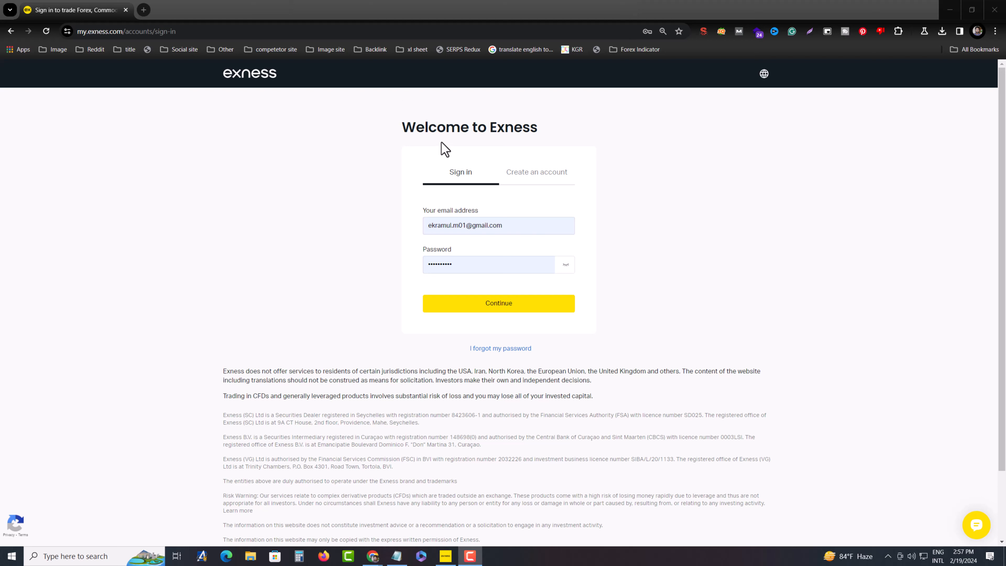
mouse_move(422, 239)
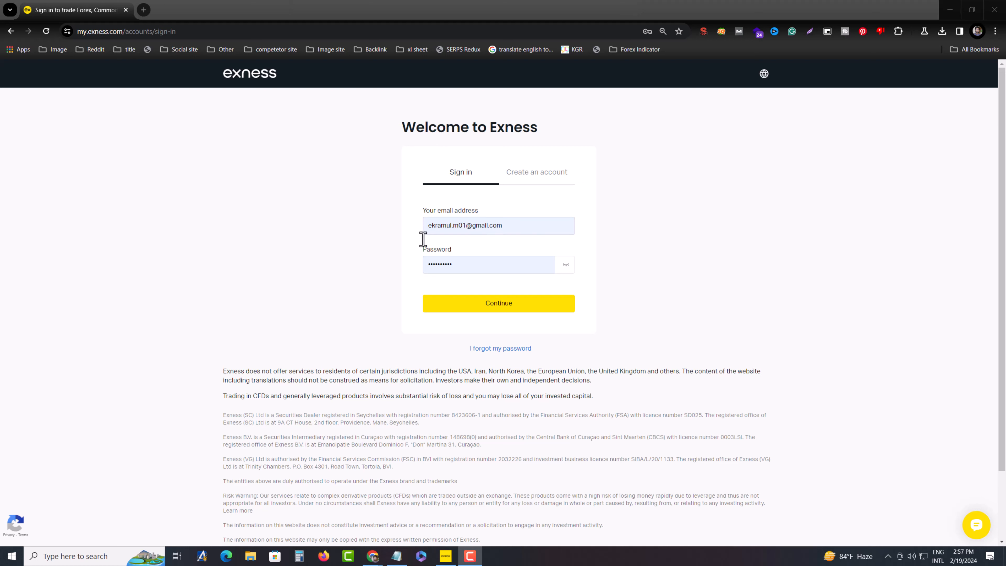
mouse_move(383, 240)
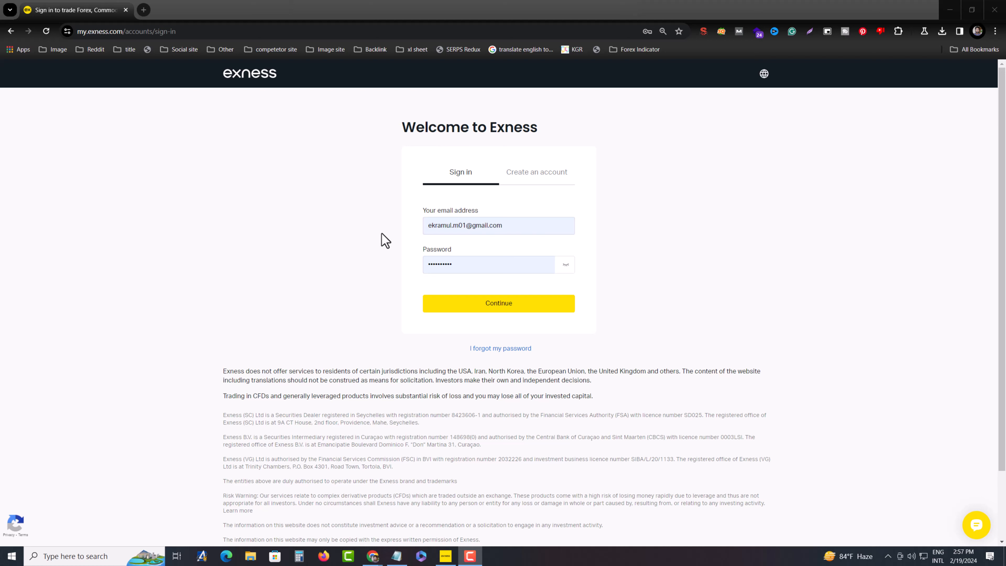
mouse_move(379, 229)
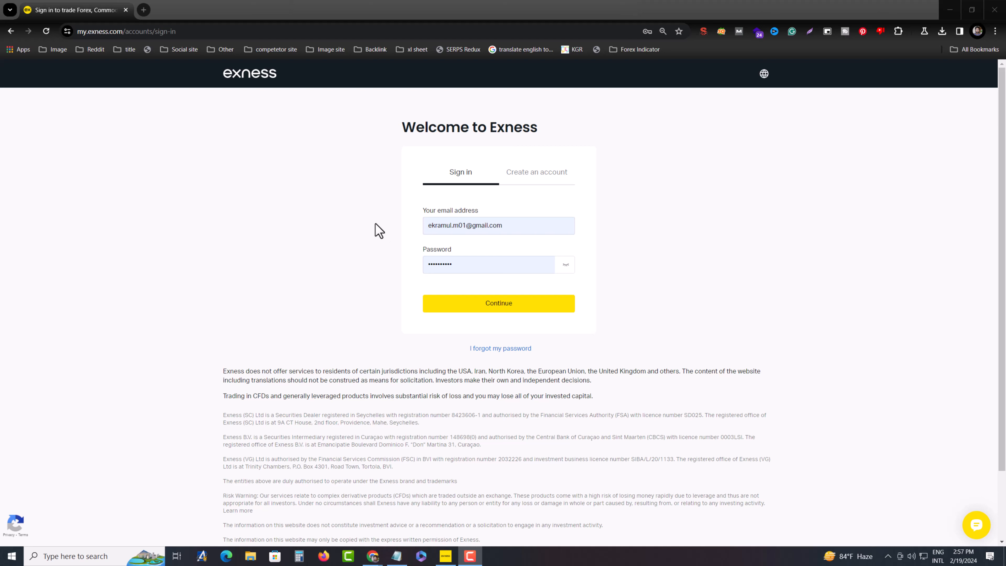
Step: Submit the pre-filled email and password to sign in to the Exness Personal Area
click(499, 302)
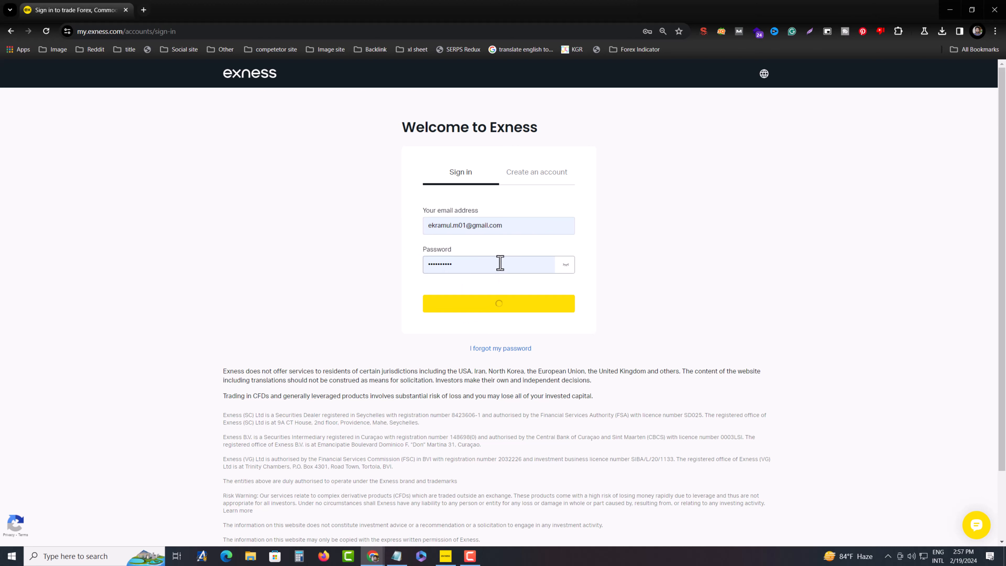
click(498, 303)
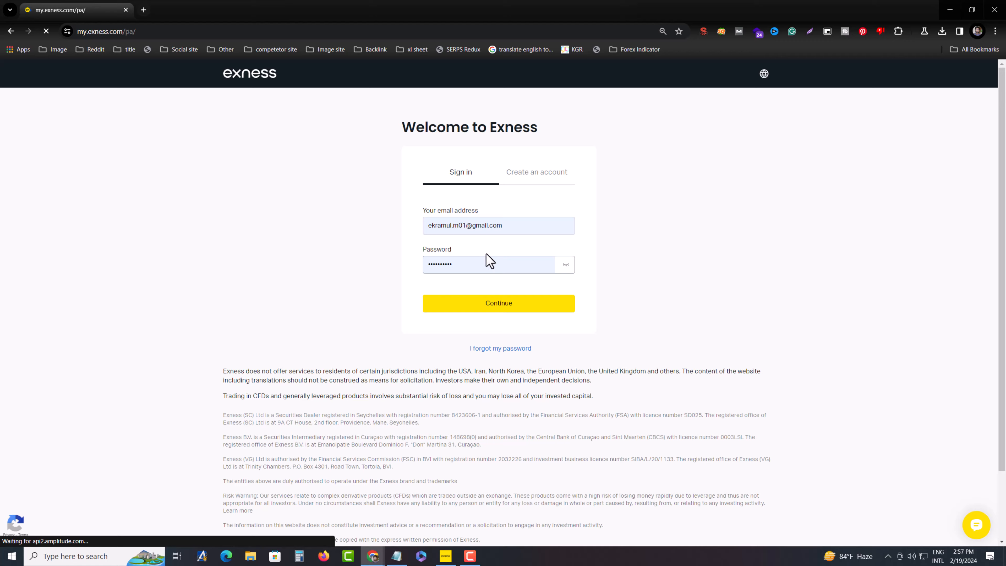
Step: Let the My accounts page load under the Real tab, showing the MT5 Standard account at 0.00 USD
click(498, 303)
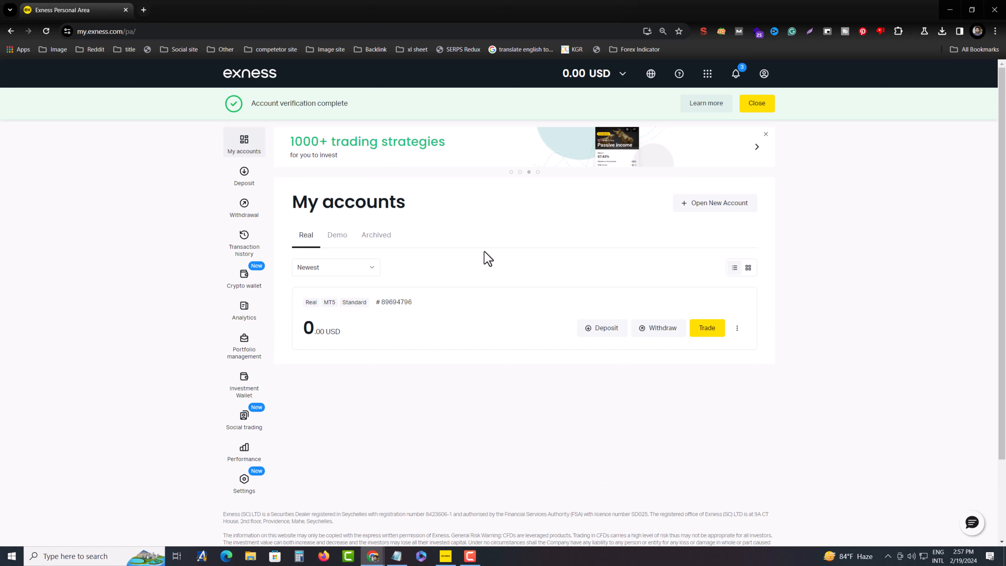
mouse_move(436, 287)
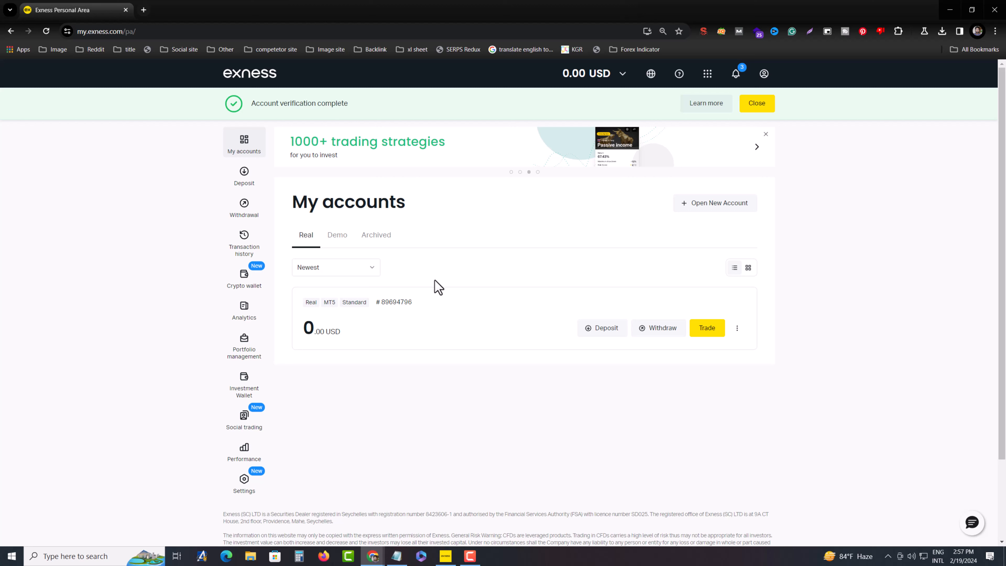
mouse_move(646, 360)
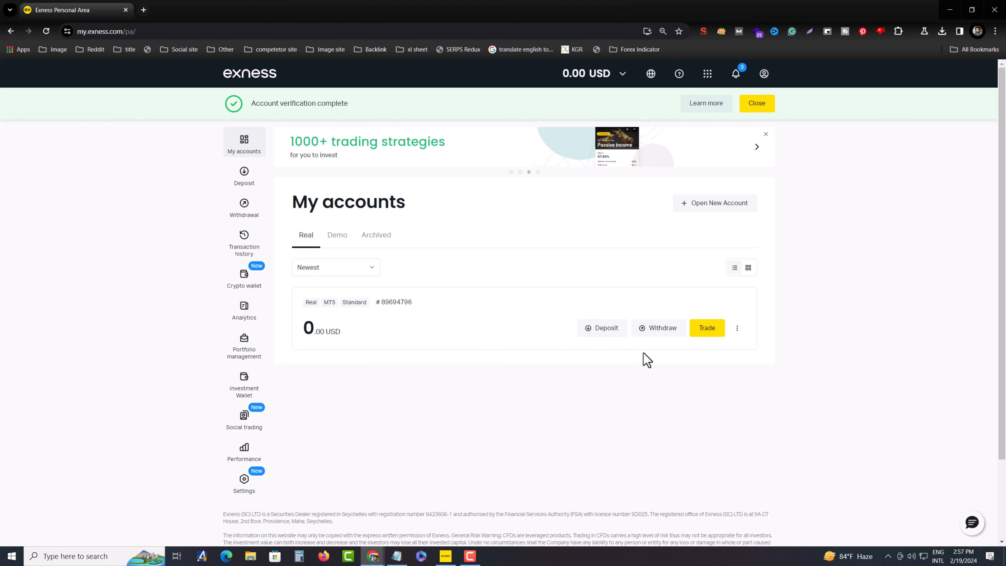
mouse_move(603, 328)
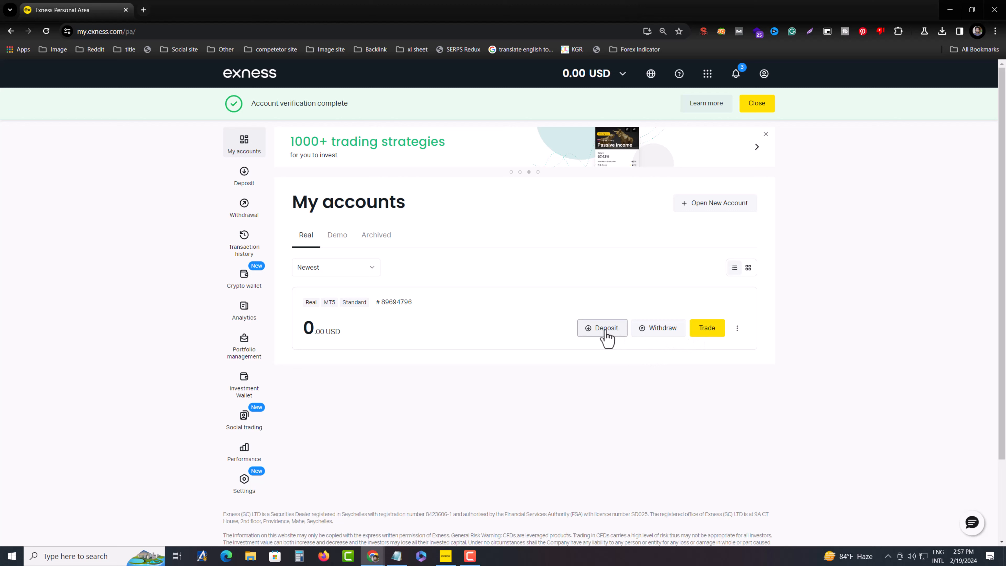
click(601, 328)
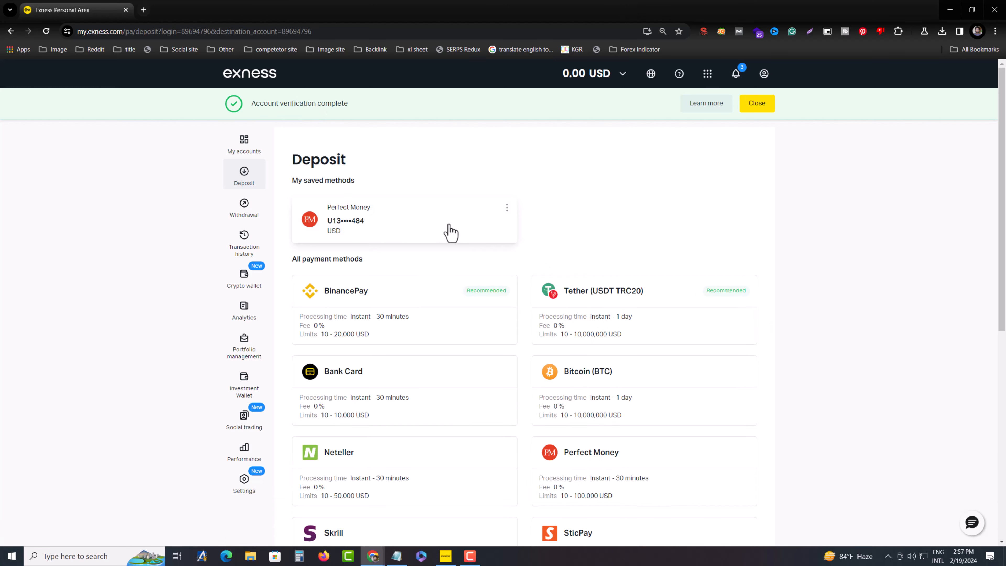
mouse_move(435, 240)
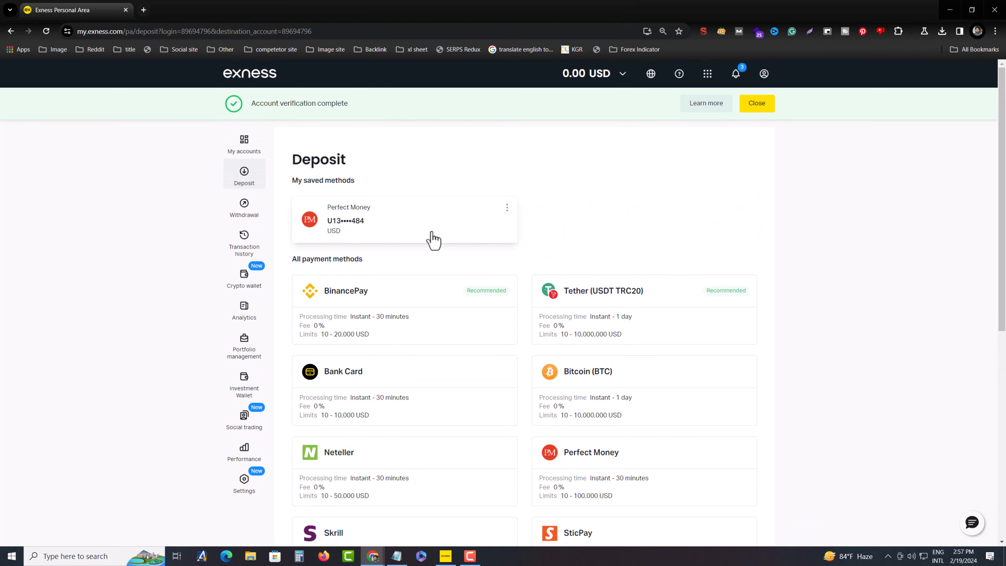
mouse_move(630, 482)
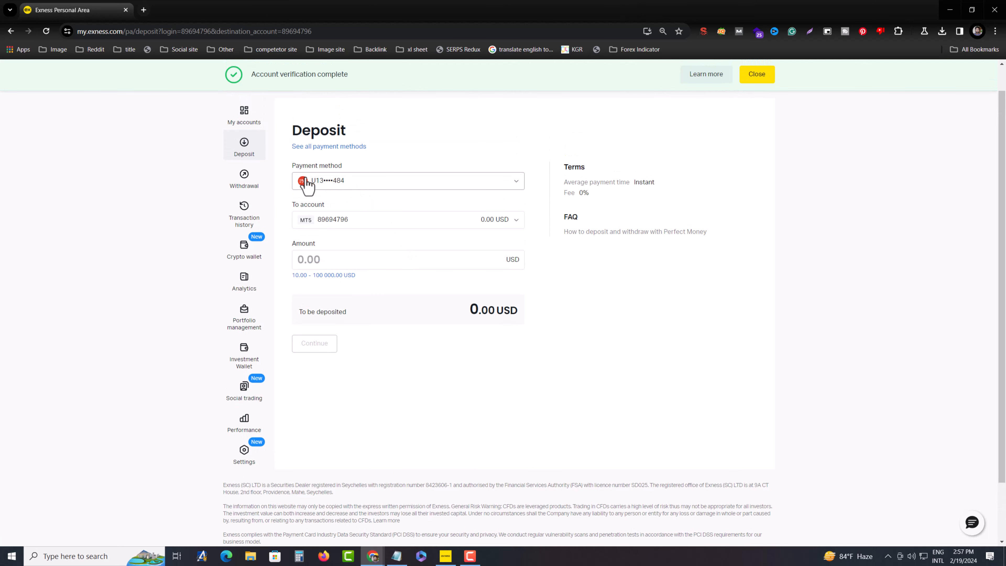
mouse_move(374, 421)
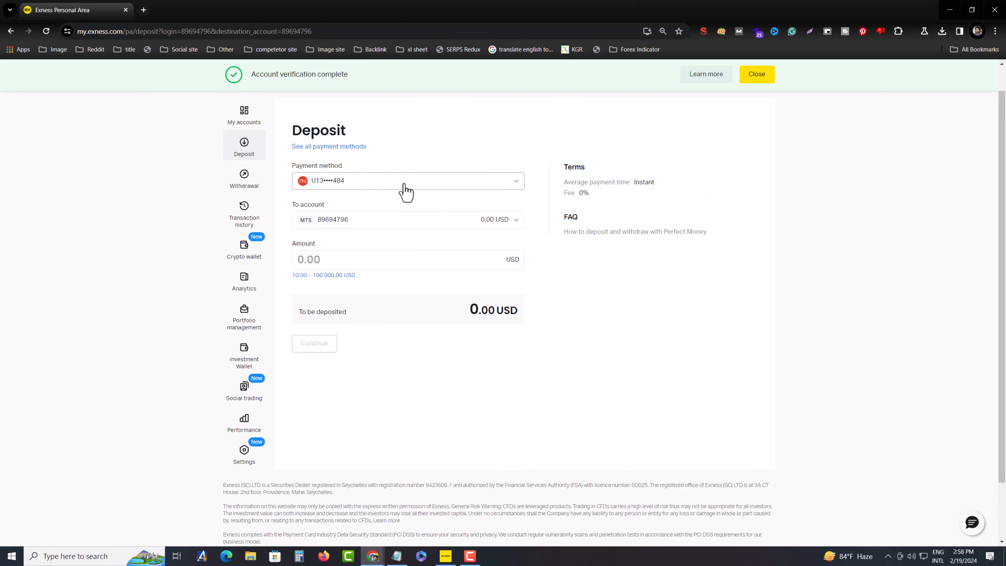
mouse_move(398, 203)
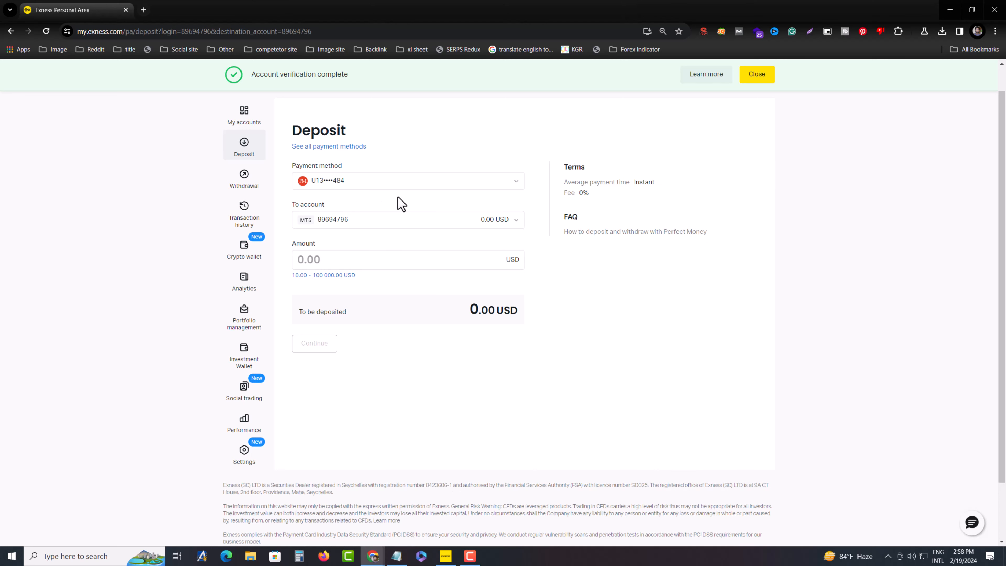
mouse_move(338, 225)
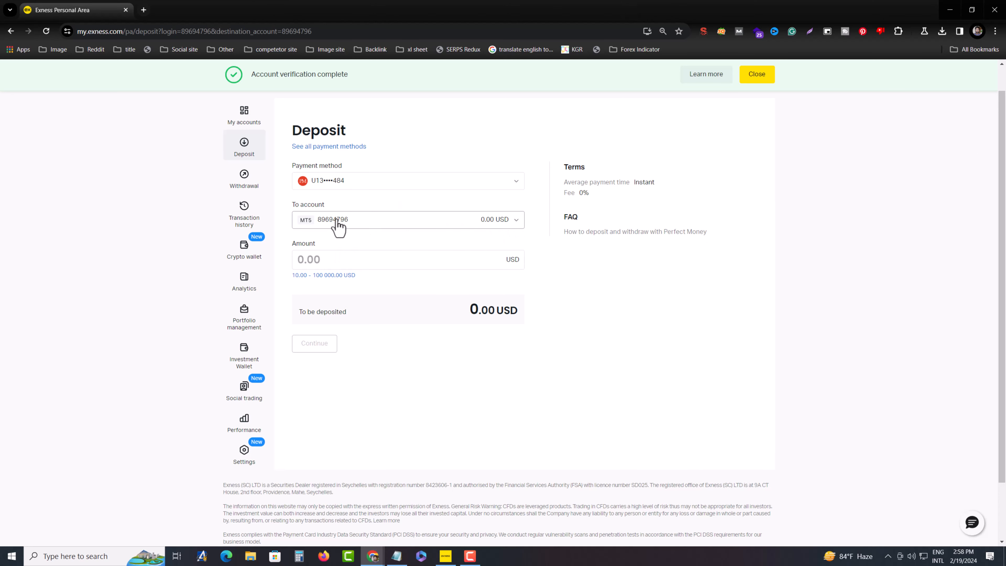
Step: Enter a deposit amount of 50 USD and continue to the review summary
click(408, 220)
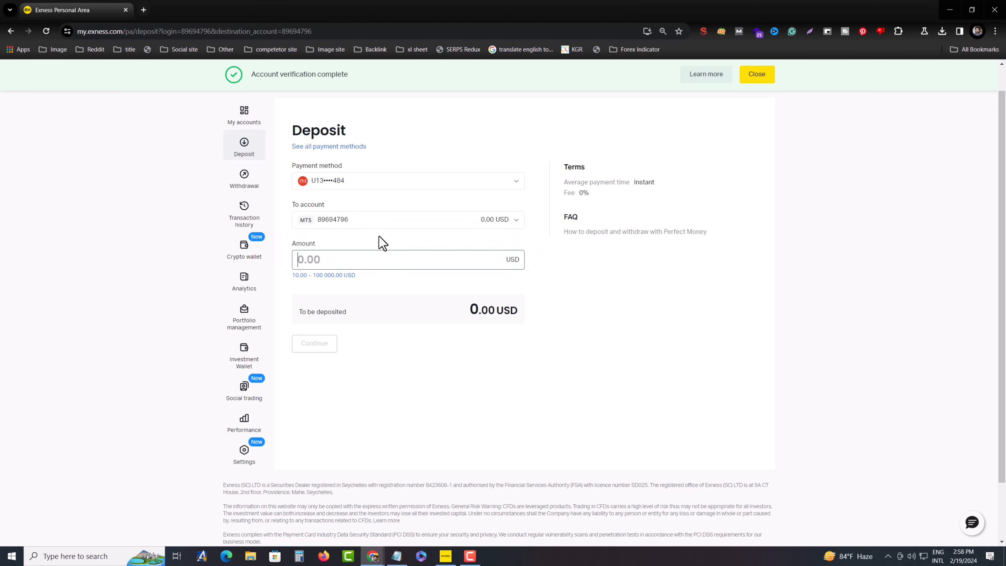
text(50)
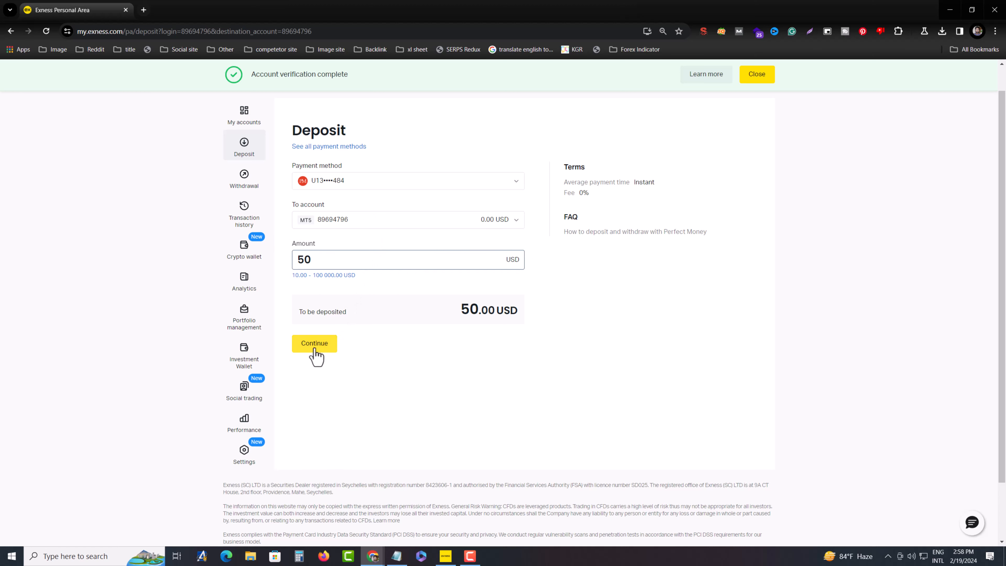
click(314, 343)
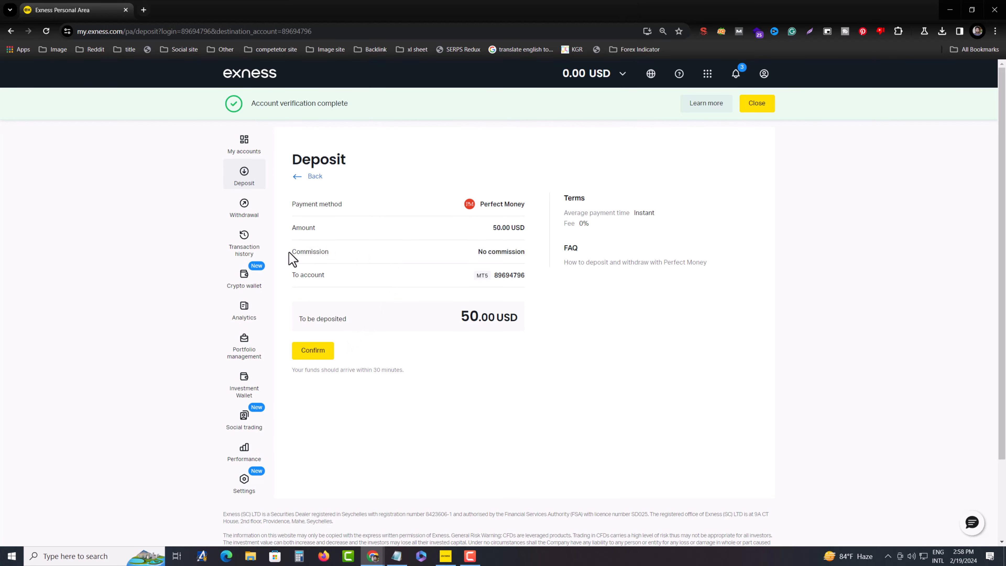
mouse_move(339, 281)
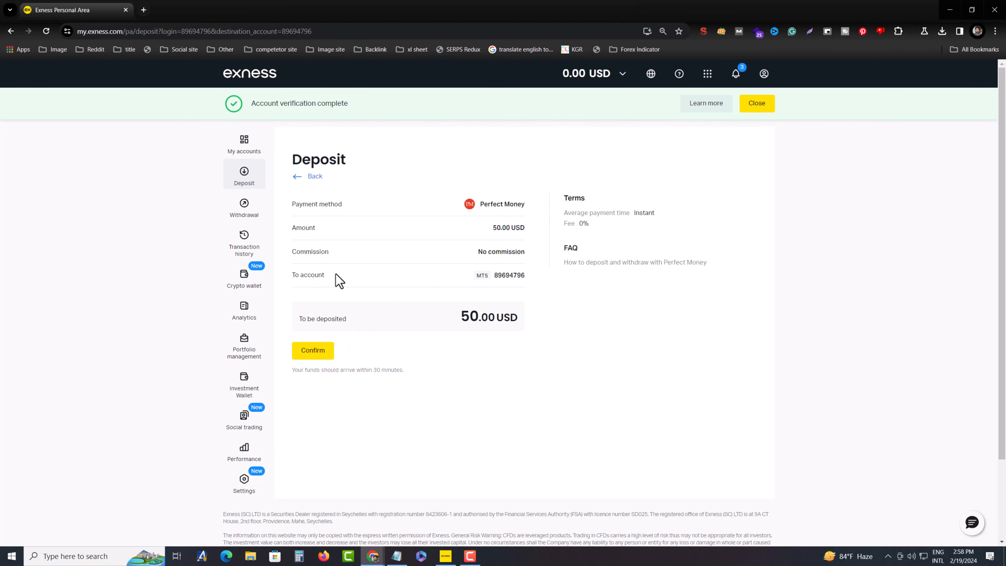
mouse_move(319, 364)
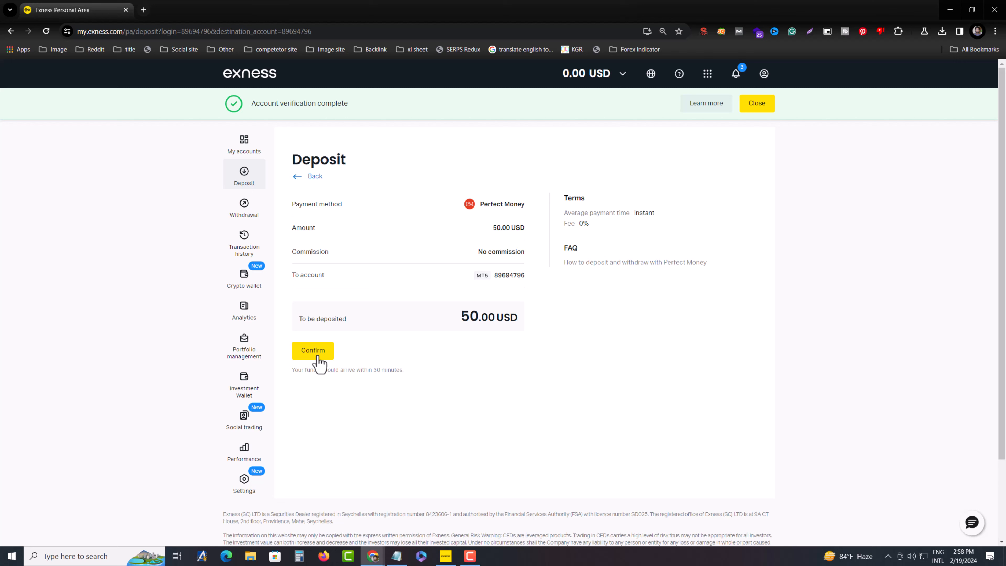
Step: Confirm the 50 USD deposit summary and get redirected to the Perfect Money payment order
click(312, 350)
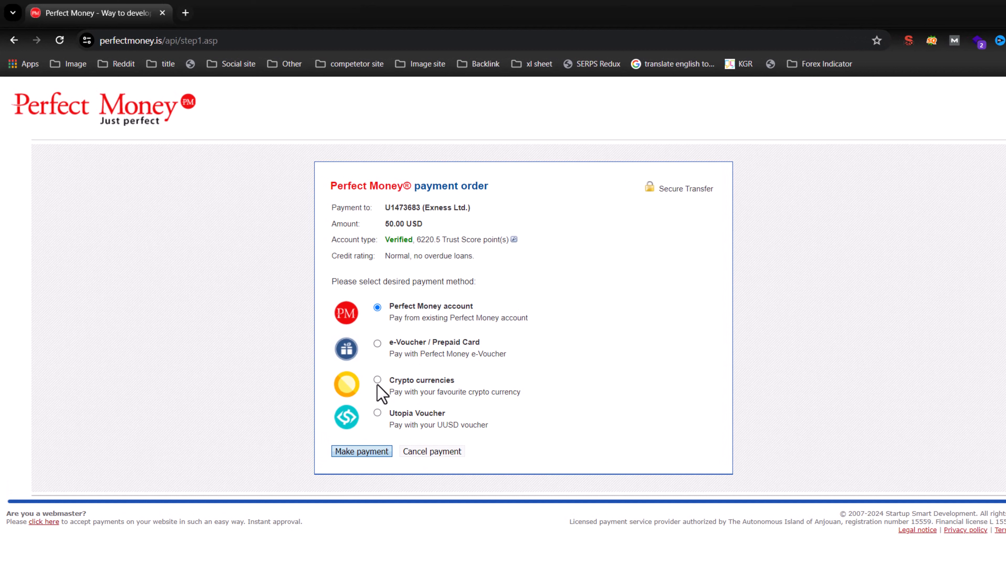
mouse_move(397, 356)
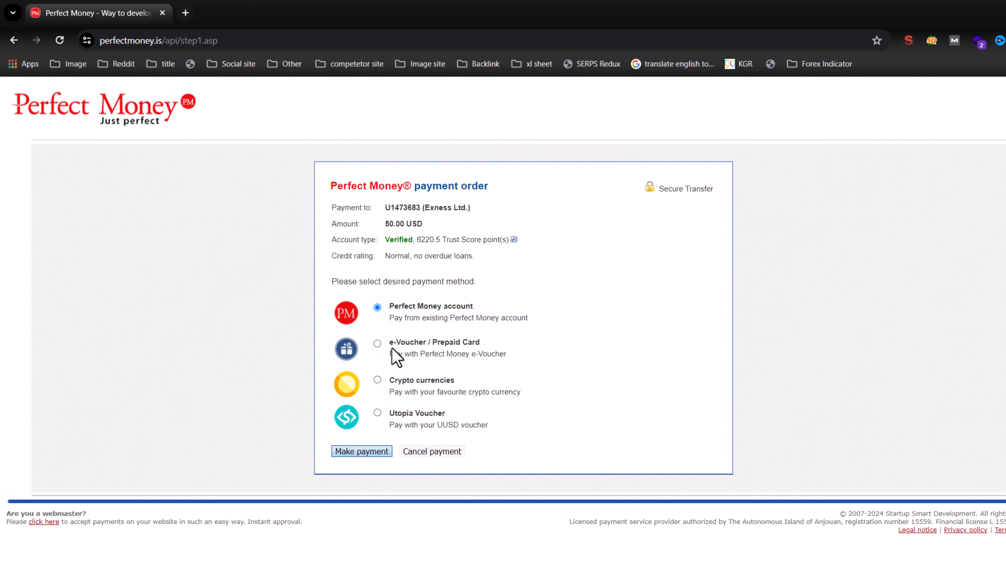
Step: Choose to pay the 50.00 USD order to Exness Ltd. from a Perfect Money account
click(361, 450)
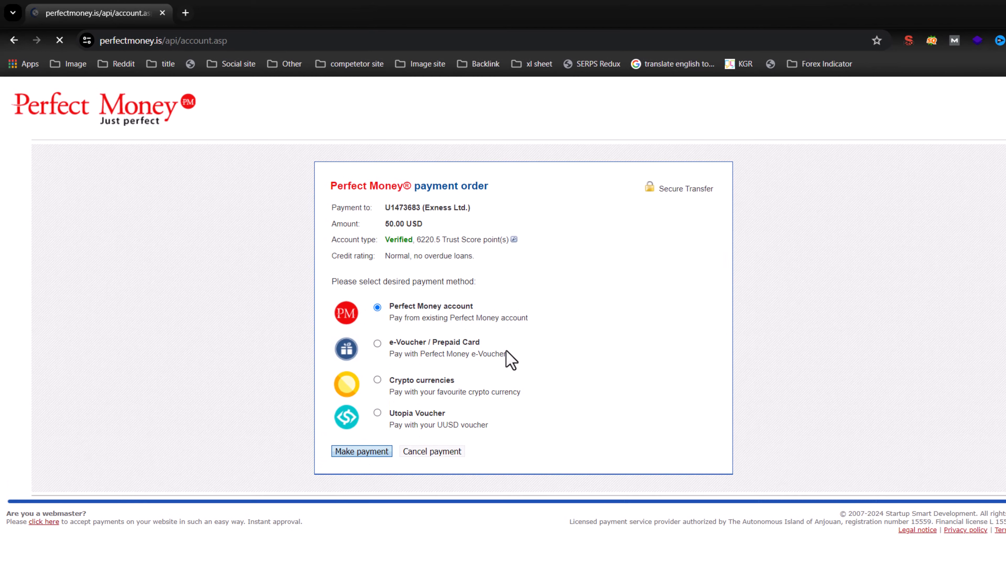
click(361, 451)
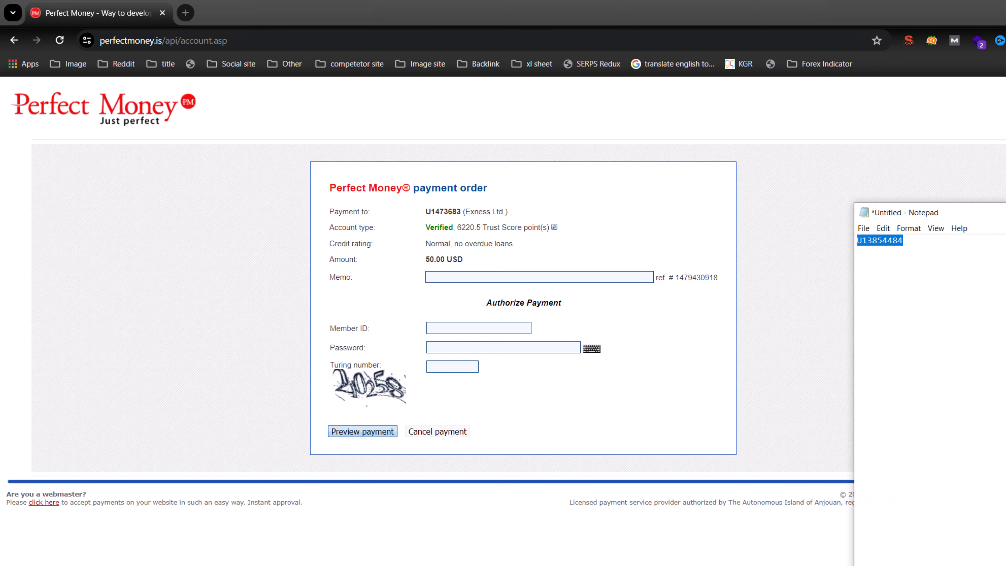
text(U13854484)
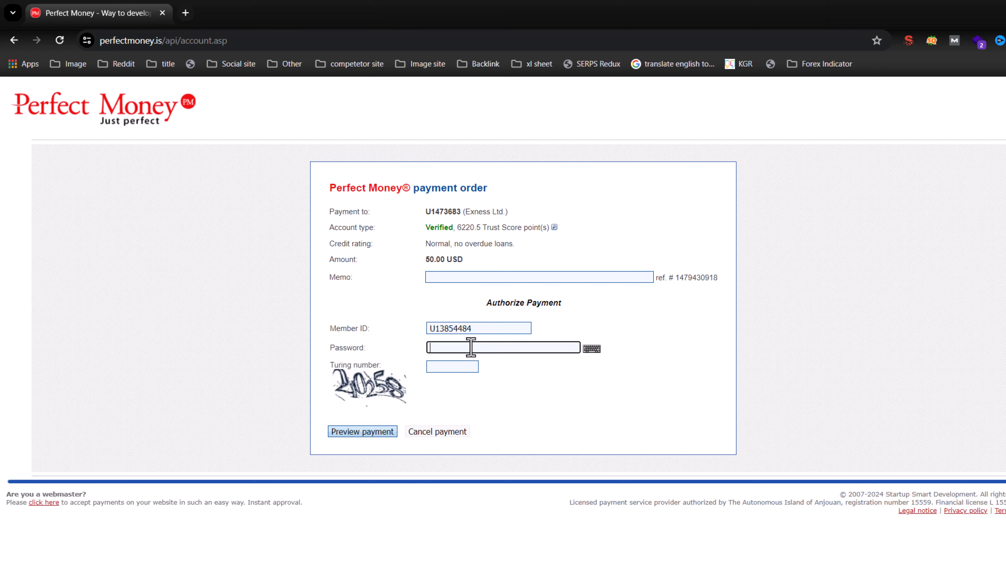
mouse_move(442, 328)
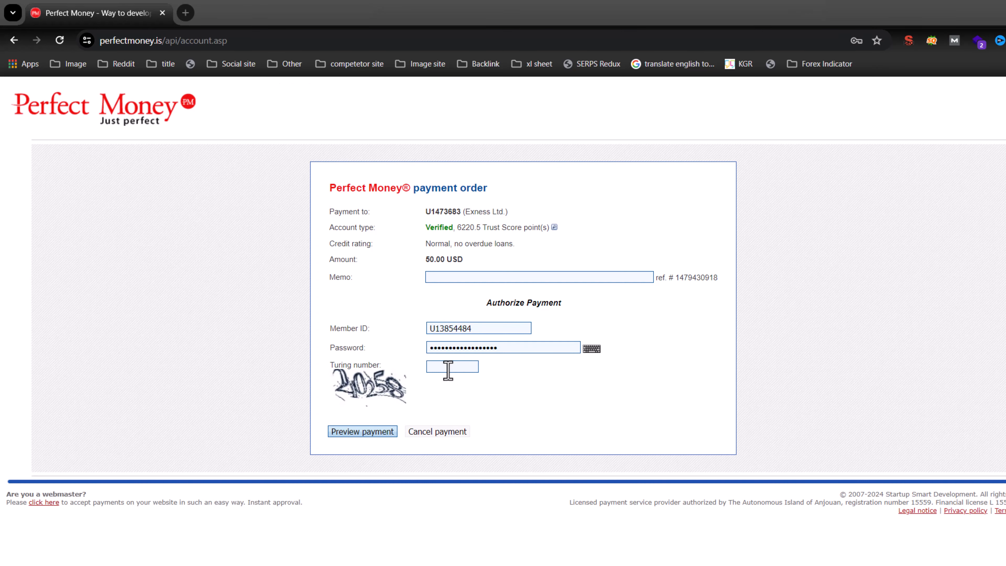
text(21)
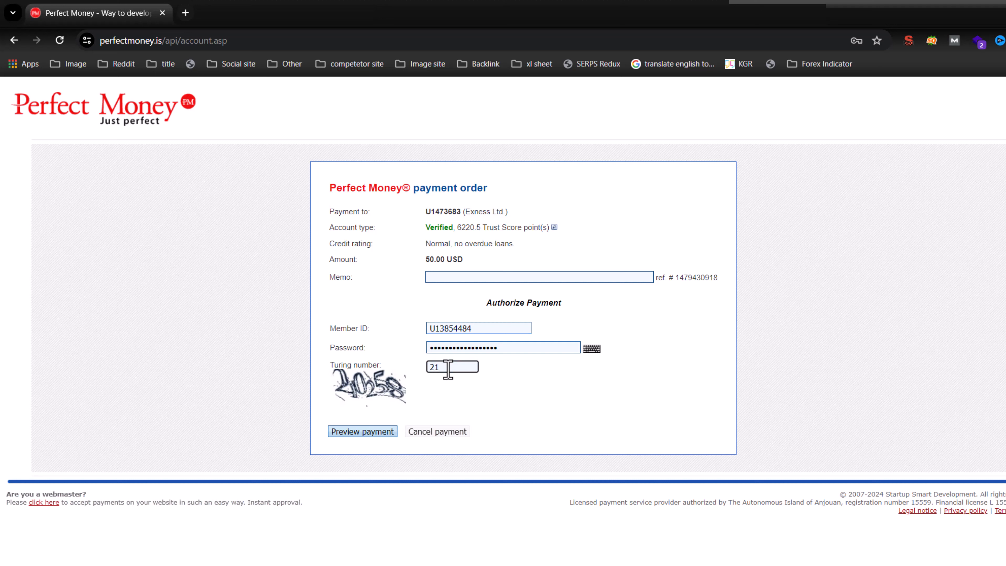
text(258)
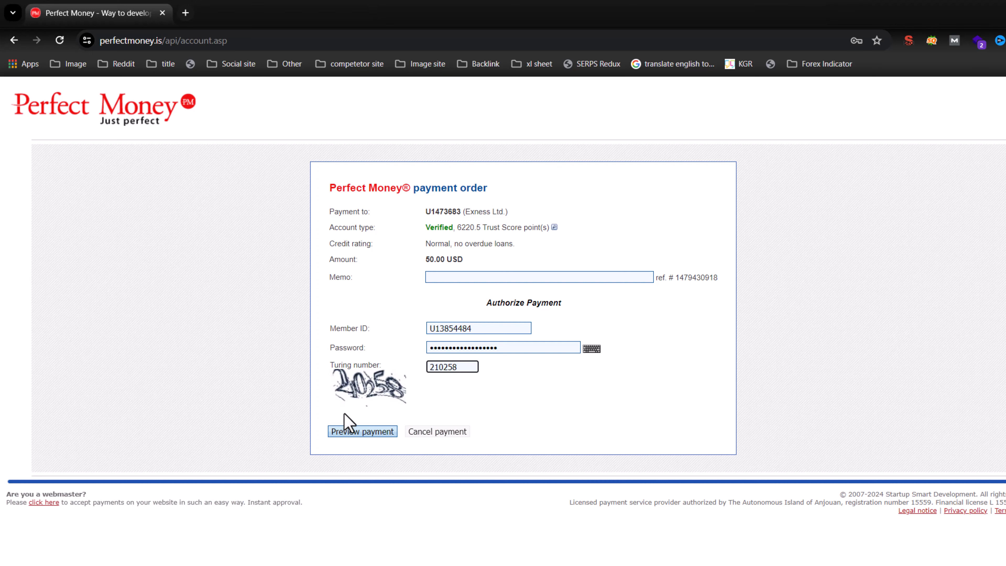
click(362, 431)
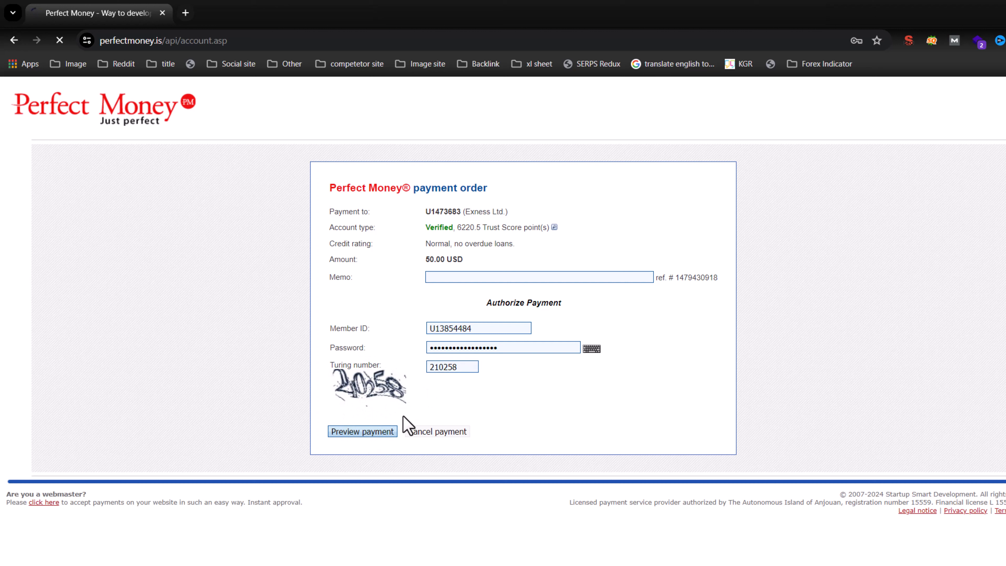
click(362, 431)
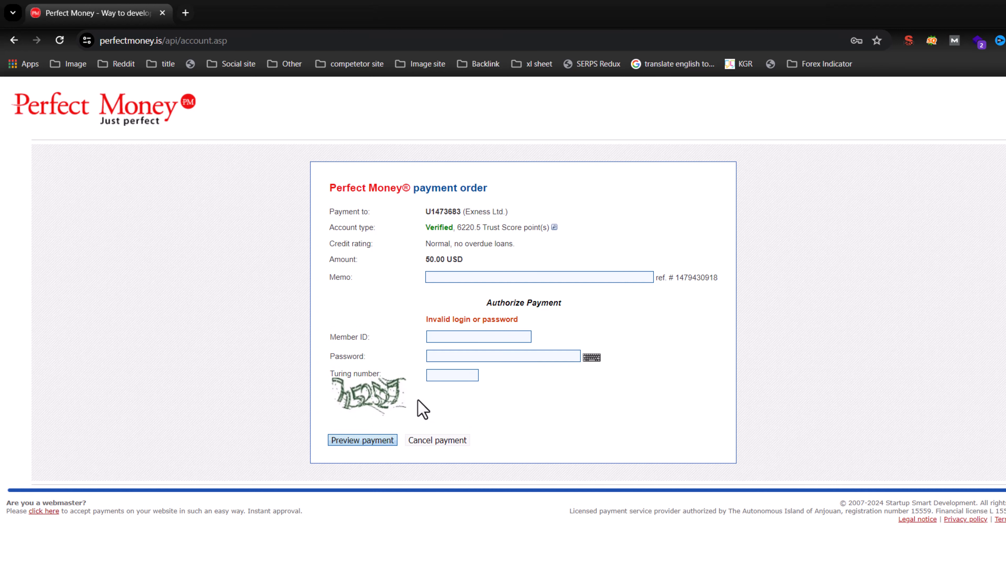
mouse_move(355, 126)
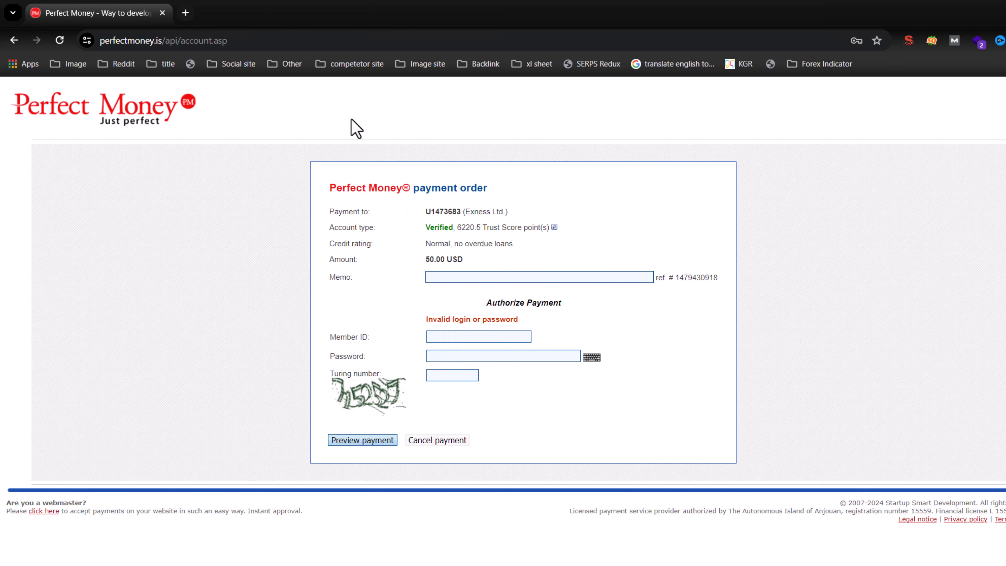
click(362, 440)
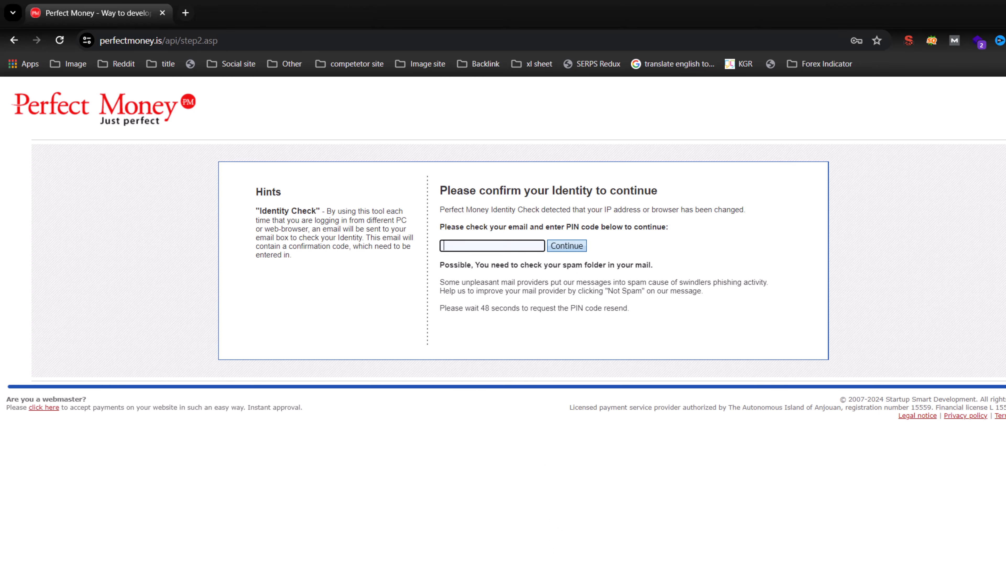
Step: Switch to Gmail to retrieve the Perfect Money identity-check PIN code
click(248, 12)
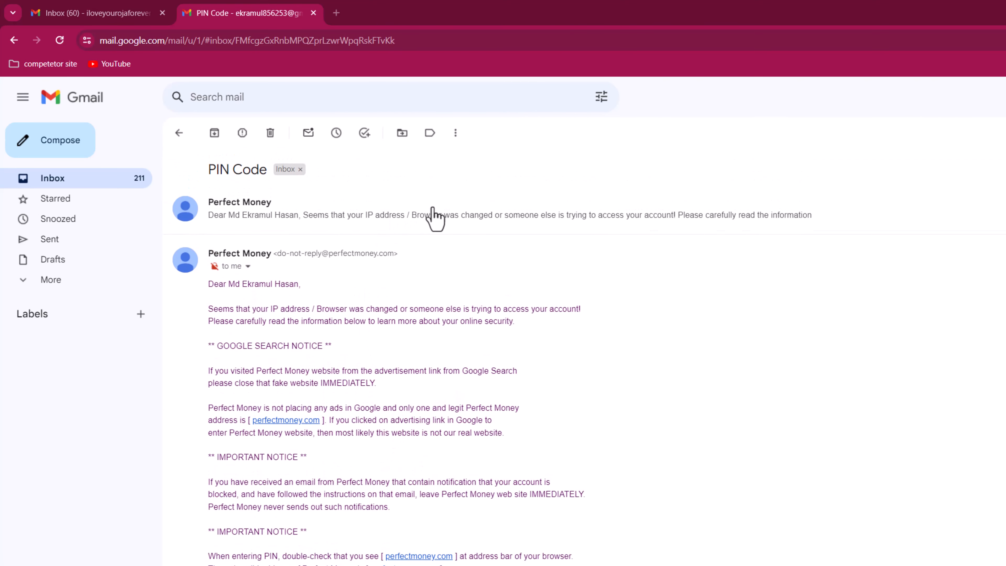
Step: Copy the emailed PIN and submit it for the identity check, which is rejected as wrong
scroll(down, 3)
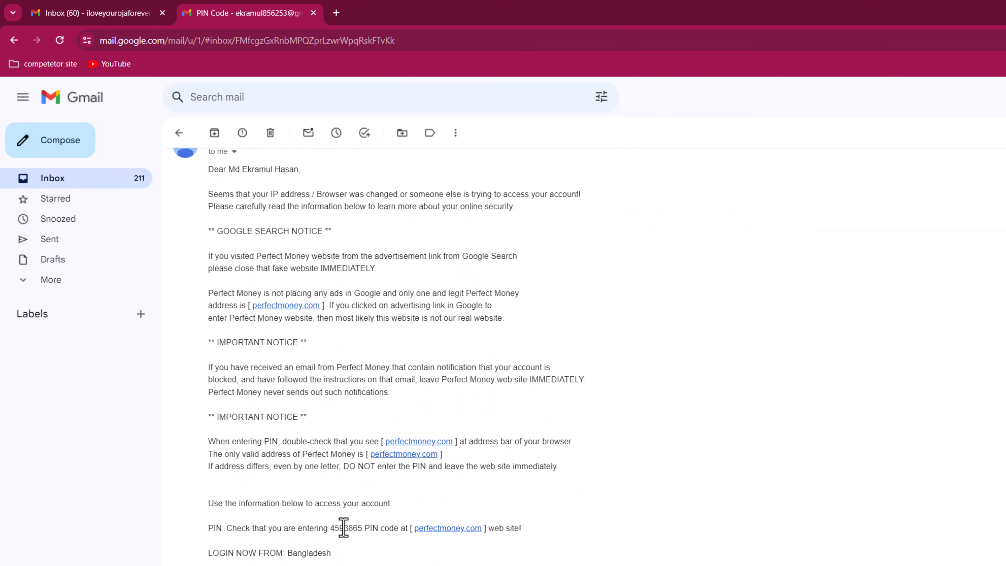
double_click(347, 528)
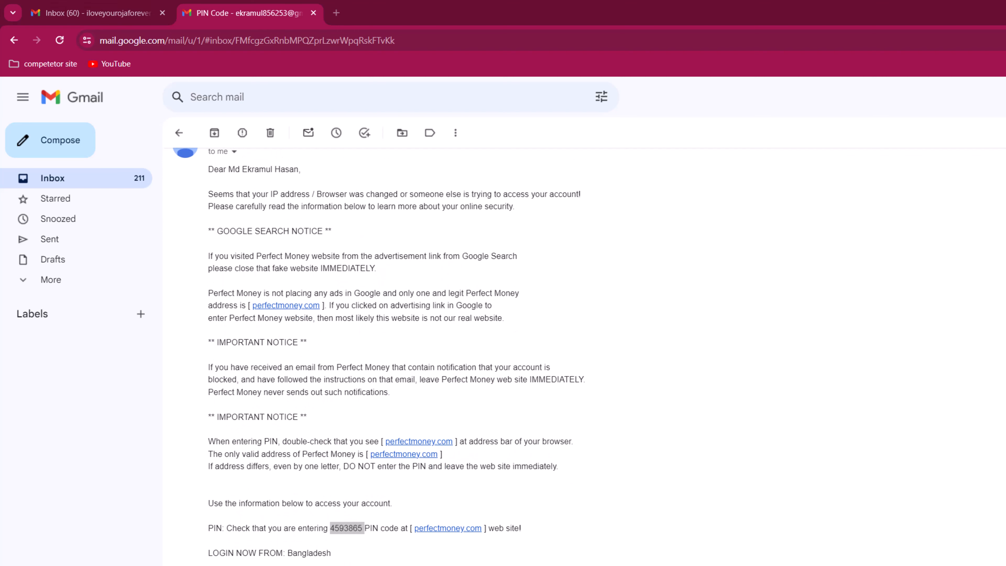
click(447, 528)
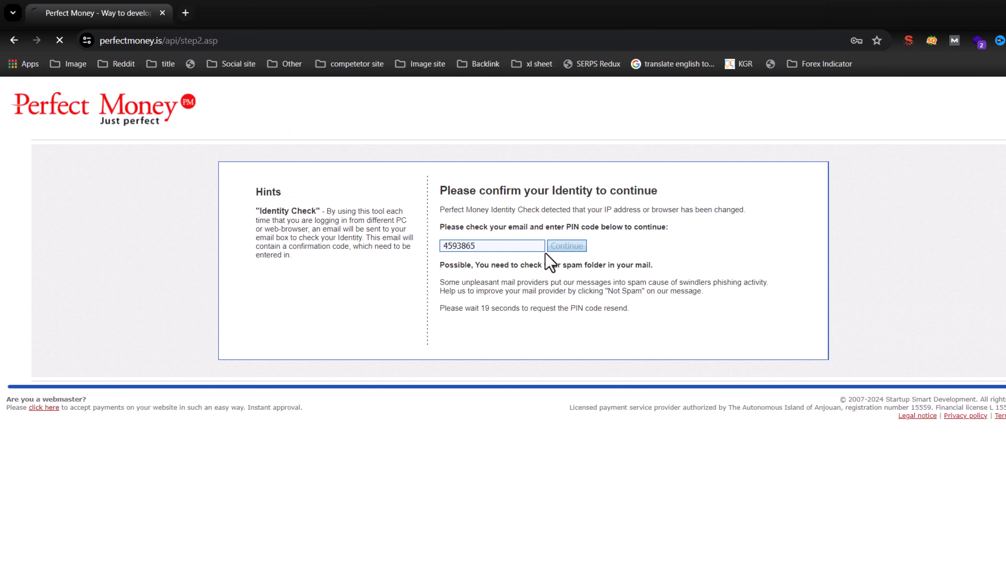
click(565, 246)
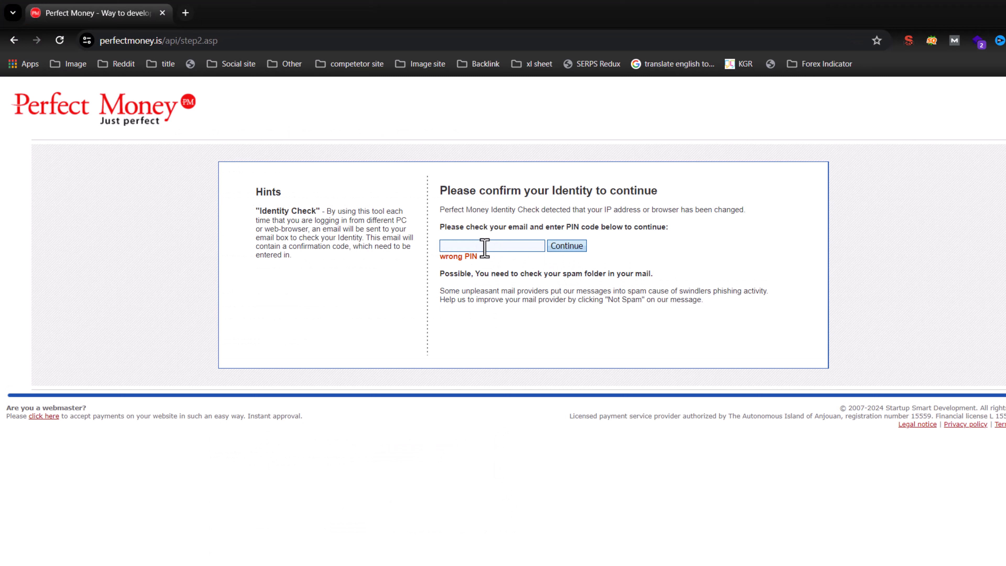
Step: Copy the newer PIN from Gmail and submit it, reaching the payment preview to Exness Ltd
click(249, 12)
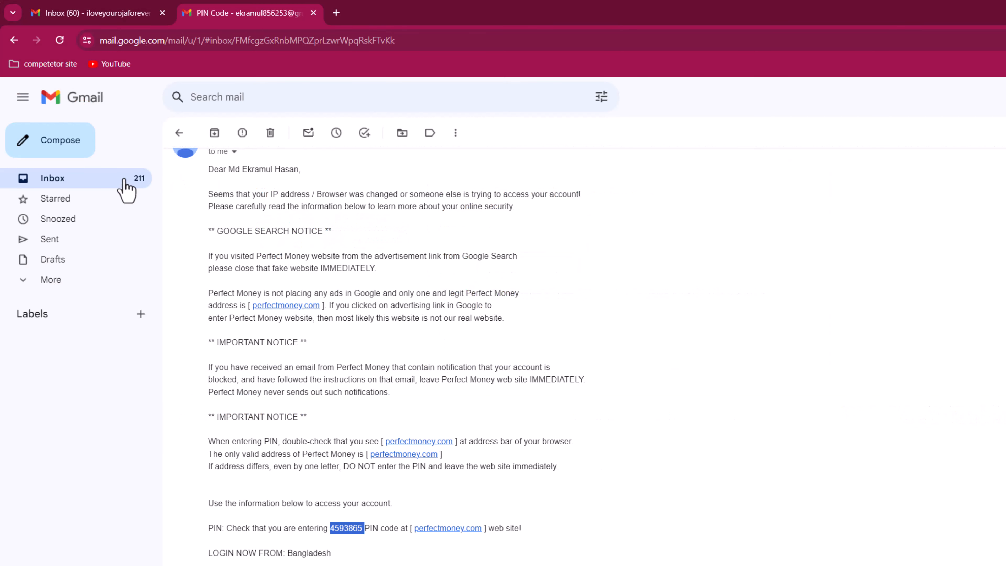
scroll(up, 3)
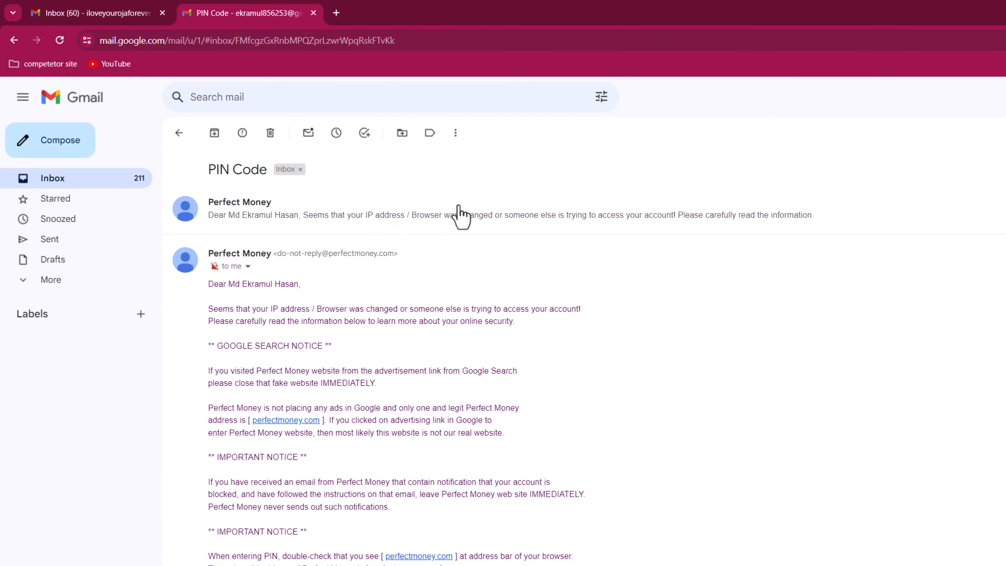
mouse_move(514, 300)
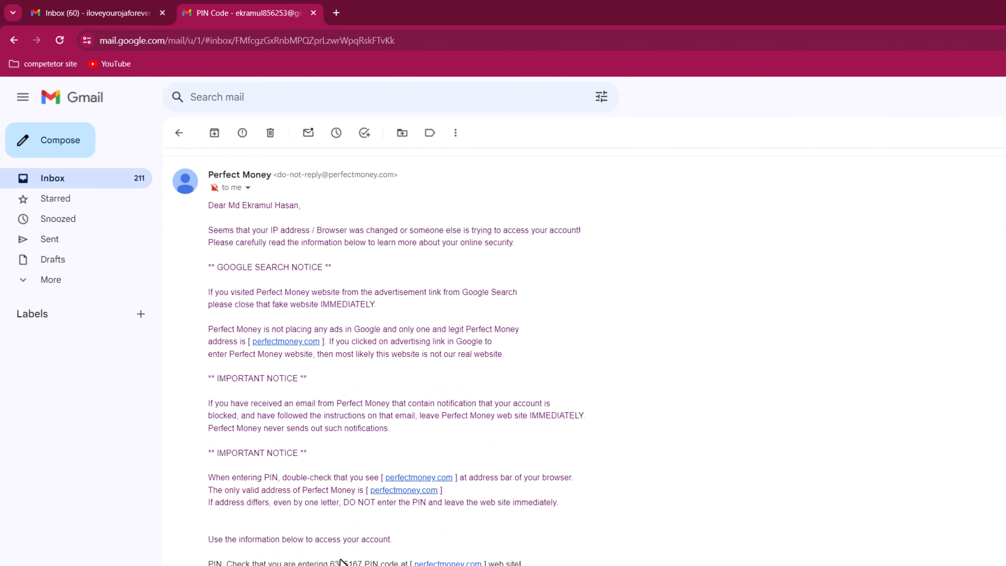
double_click(345, 562)
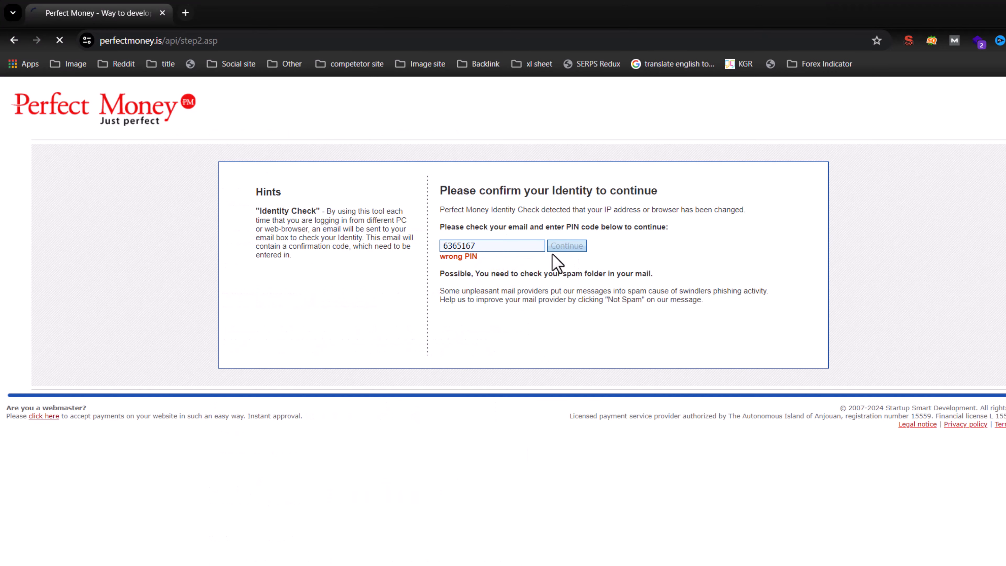
click(565, 246)
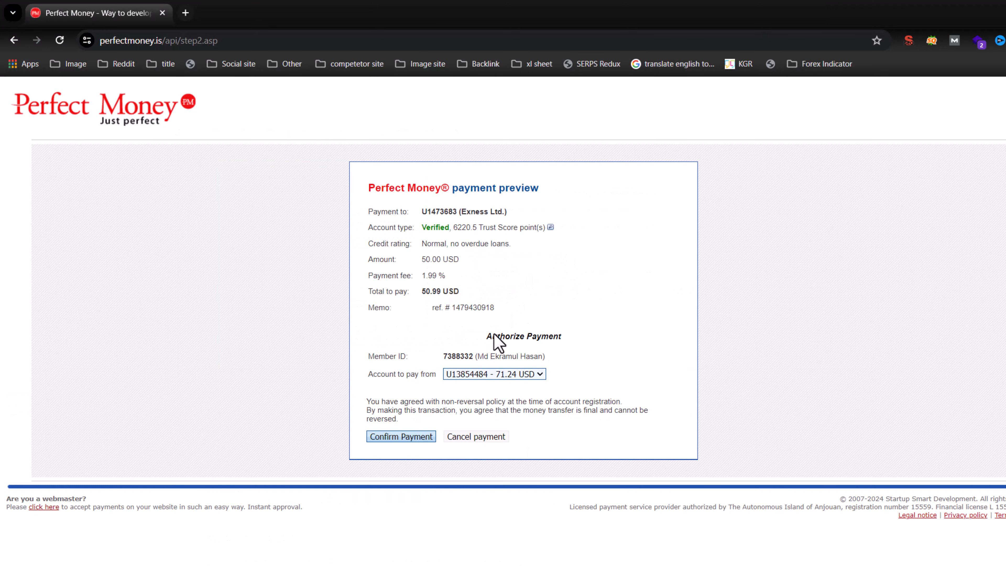
mouse_move(400, 445)
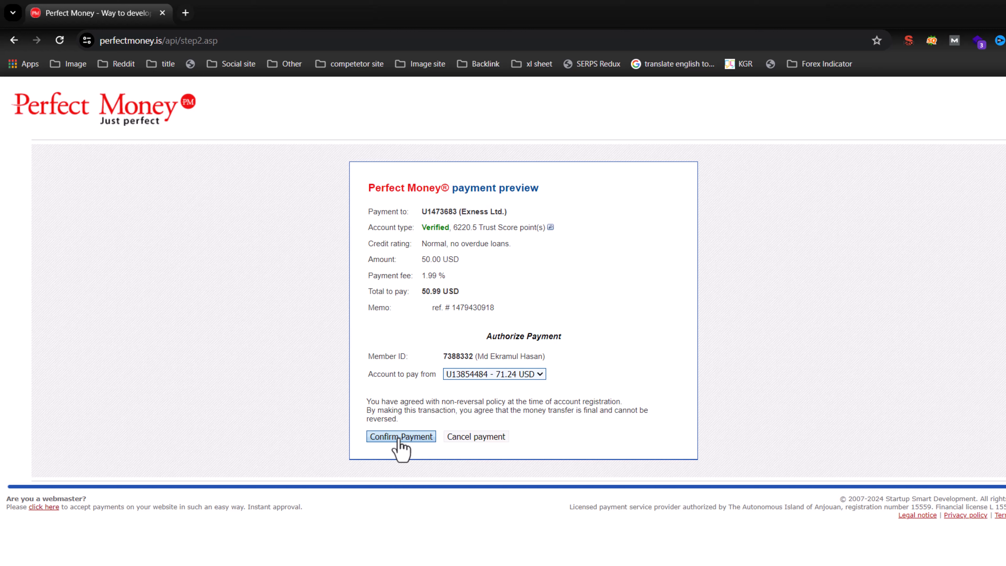
Step: Confirm the 50.99 USD payment to Exness Ltd. and return to the Exness Personal Area
click(400, 436)
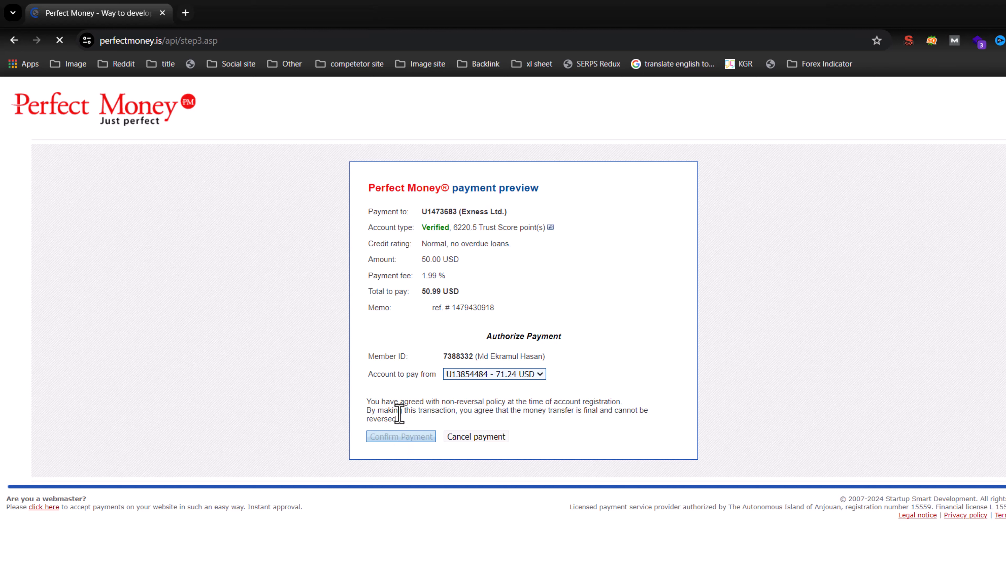
click(401, 436)
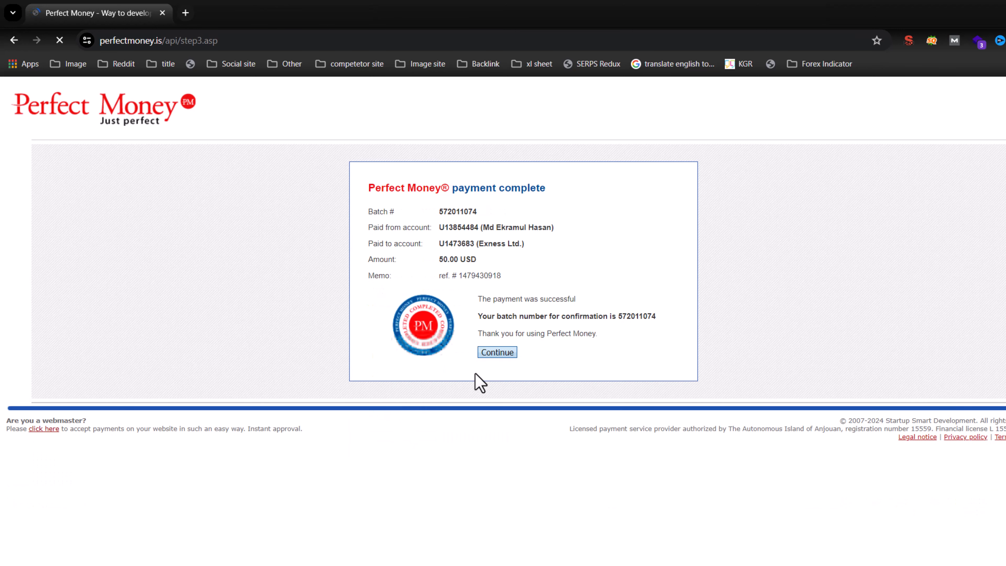
click(497, 351)
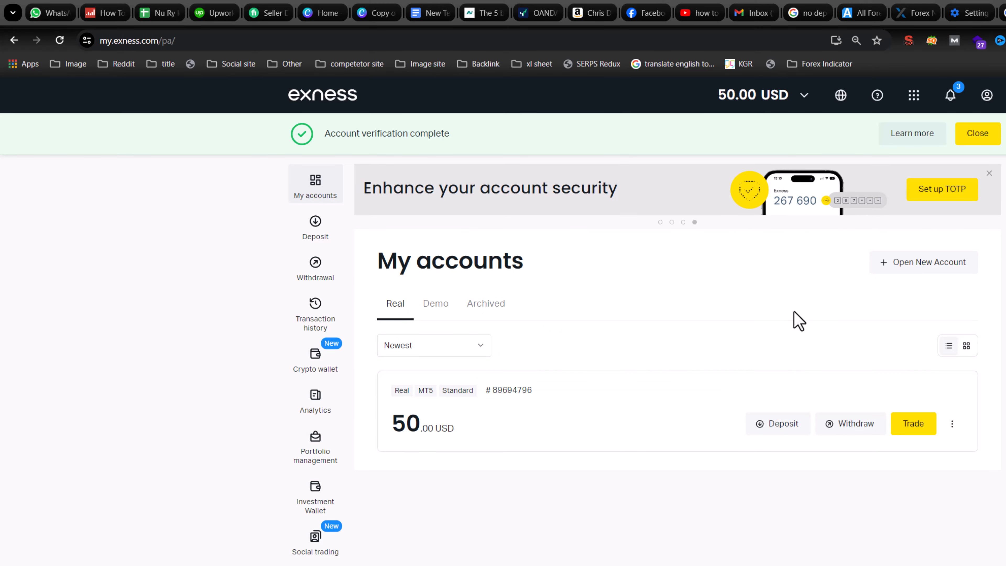
Step: Check the MT5 account now shows a 50.00 USD balance and launch the MetaTrader 5 terminal
double_click(386, 134)
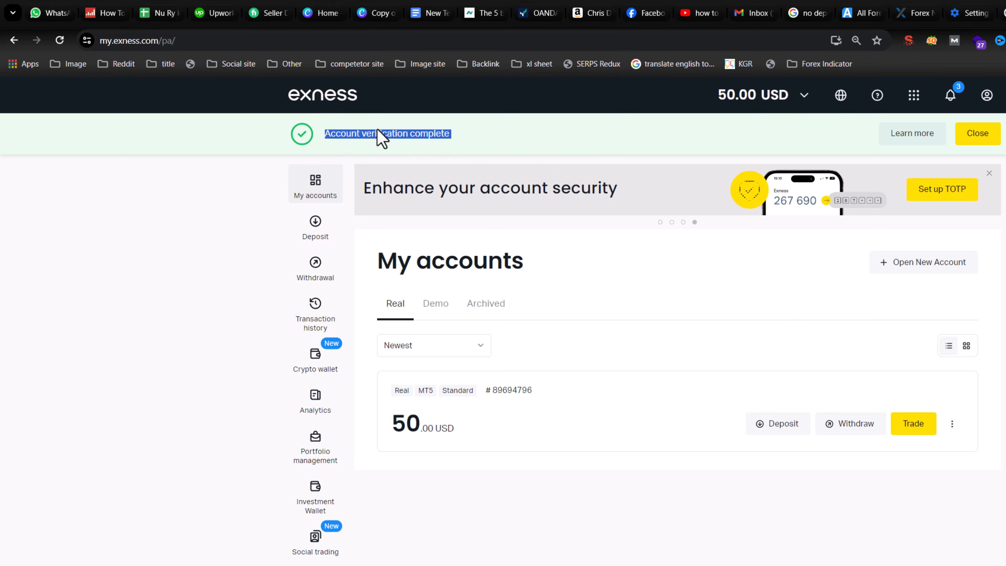
double_click(405, 423)
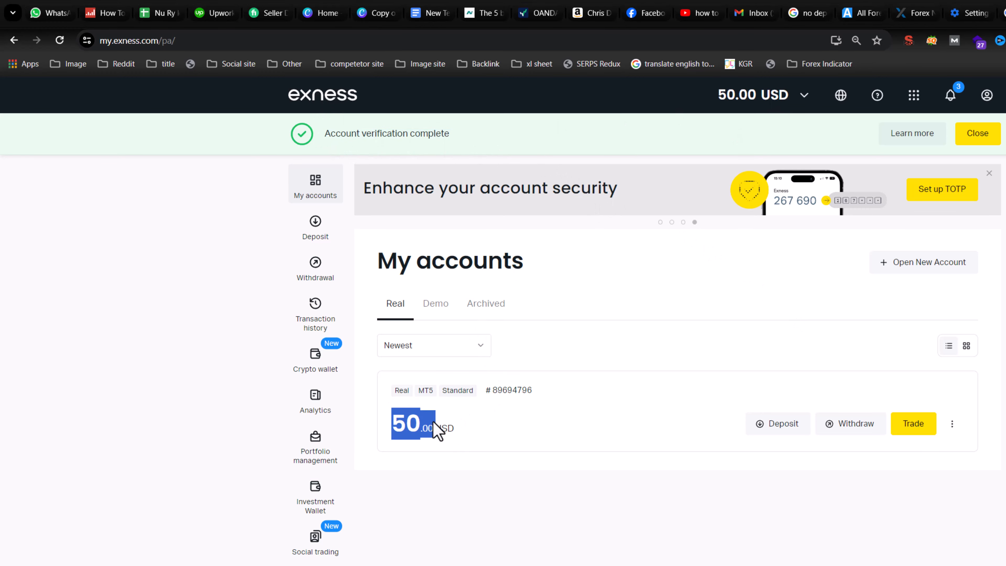
click(912, 423)
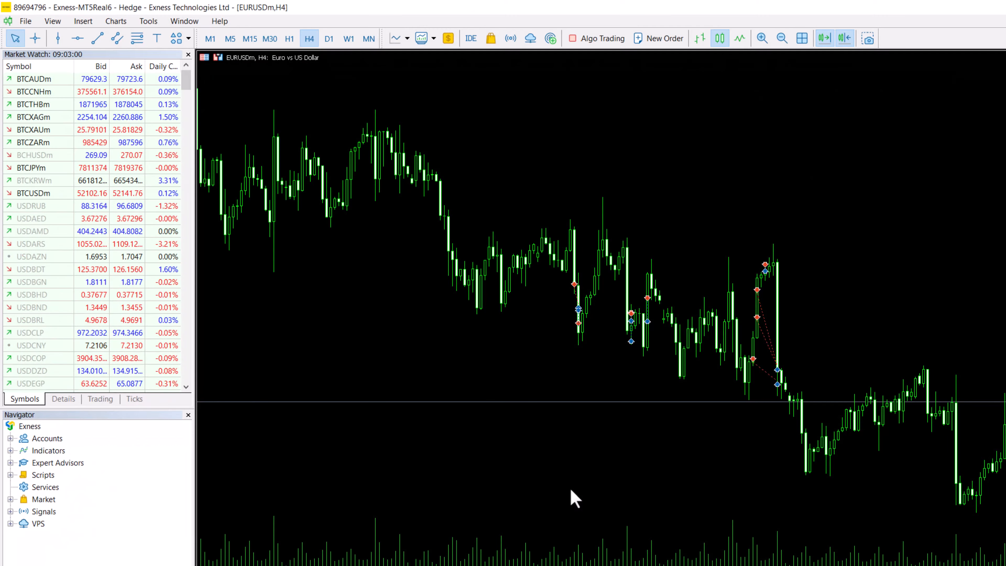
mouse_move(148, 21)
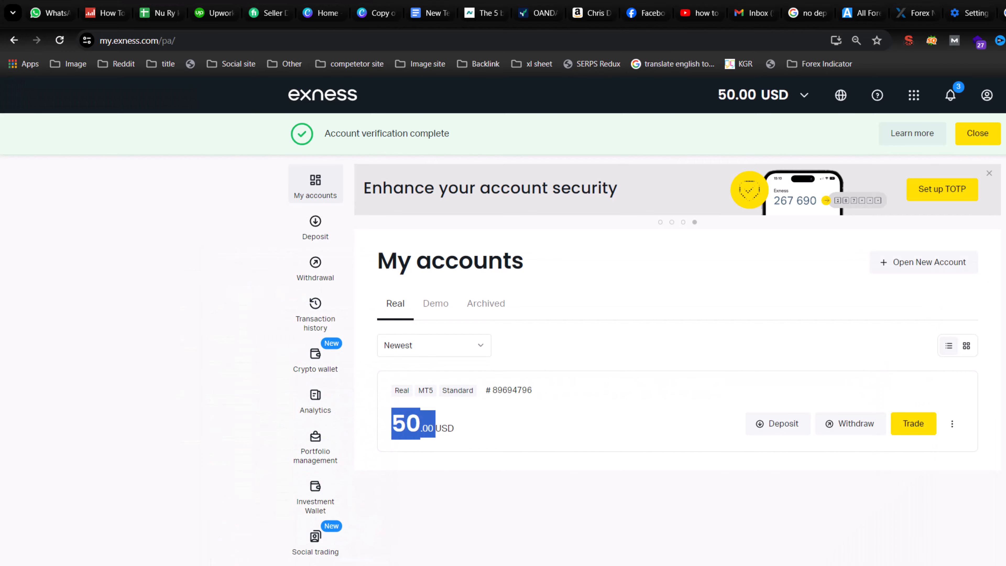
mouse_move(463, 454)
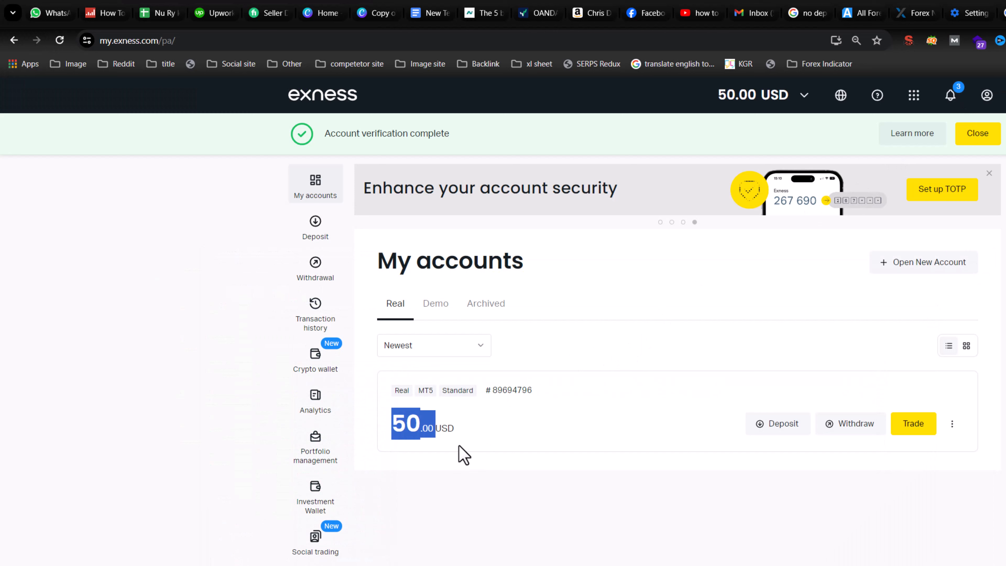
mouse_move(691, 339)
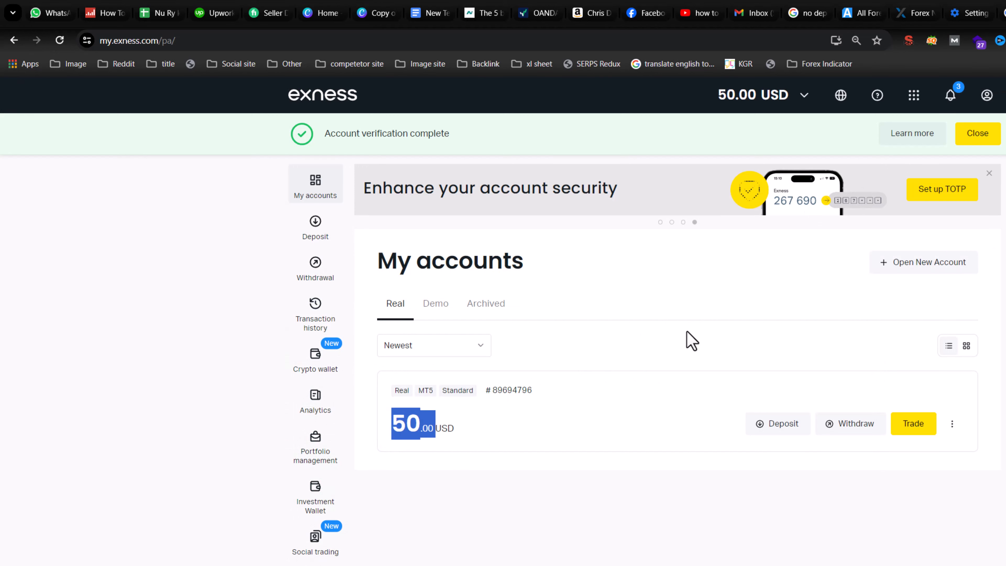